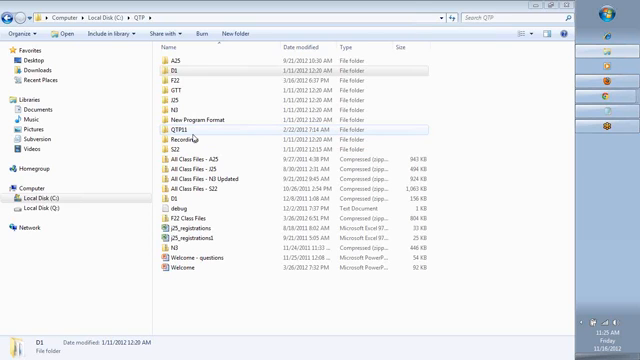
Browse the 01 folder, selecting the calc test folders, FunctionBasics and finally calc1
click(180, 72)
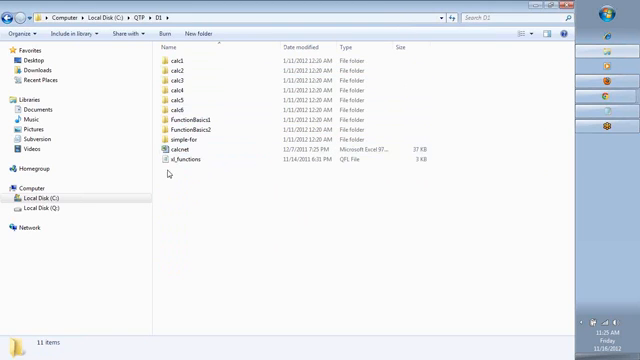
mouse_move(176, 160)
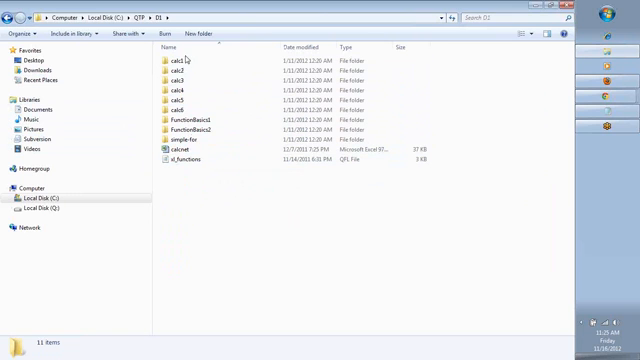
click(178, 60)
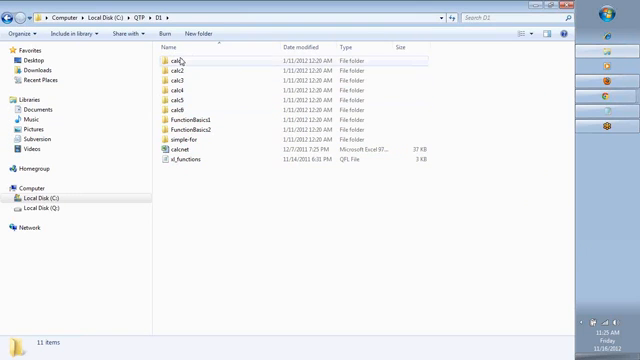
click(174, 100)
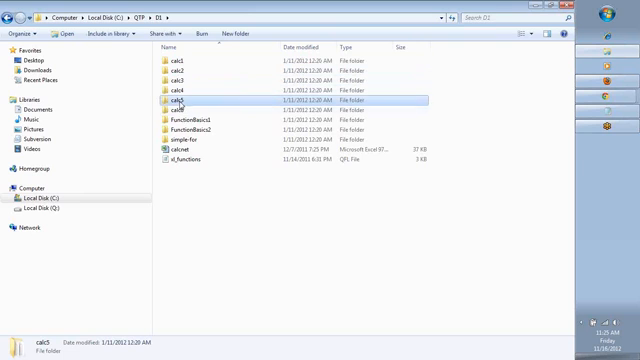
click(192, 124)
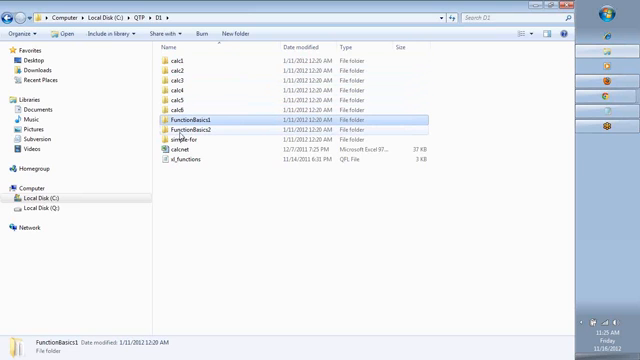
click(180, 62)
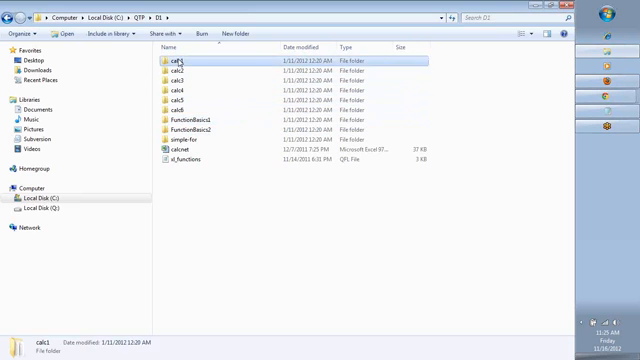
Enter the calc1 test folder and look over its Action0 and Action1 subfolders
double_click(176, 58)
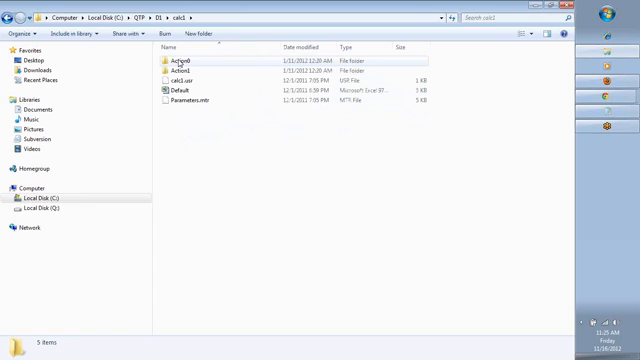
click(176, 72)
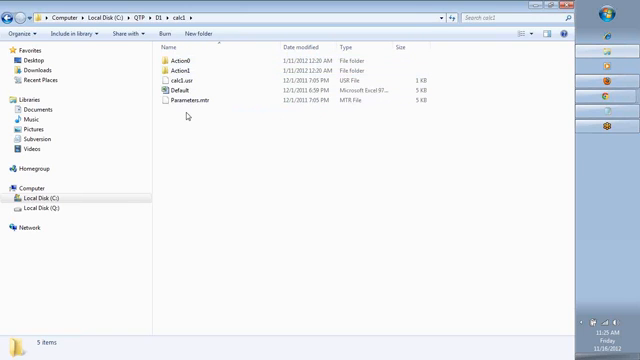
mouse_move(178, 114)
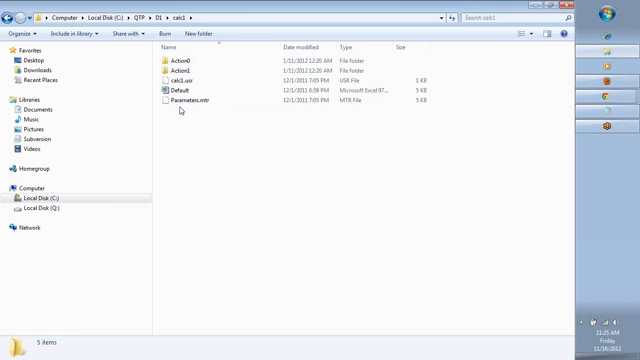
click(184, 68)
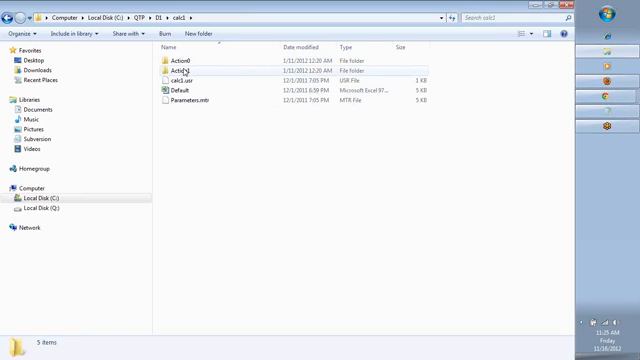
mouse_move(184, 70)
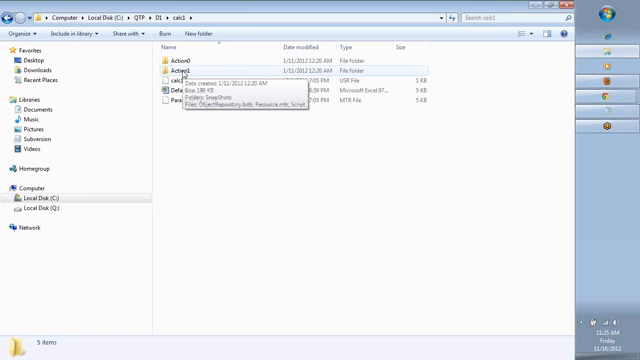
Inside calc1\Action1, bring up the Open With choices for the Script file
double_click(176, 72)
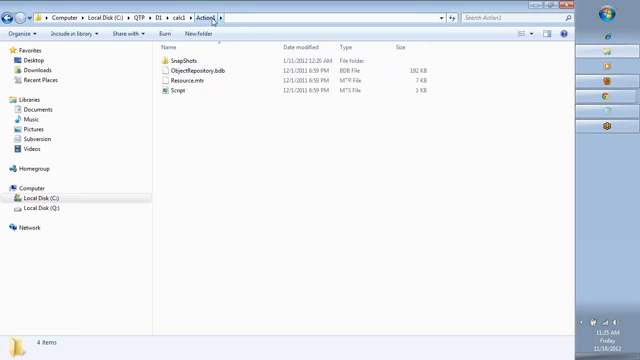
click(180, 96)
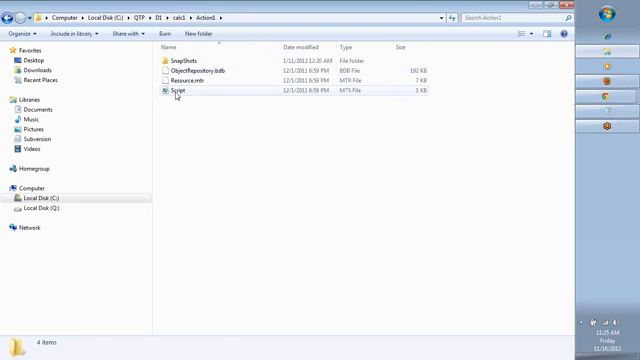
click(180, 96)
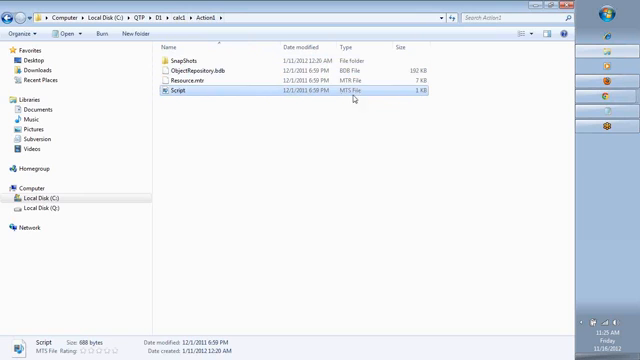
mouse_move(180, 100)
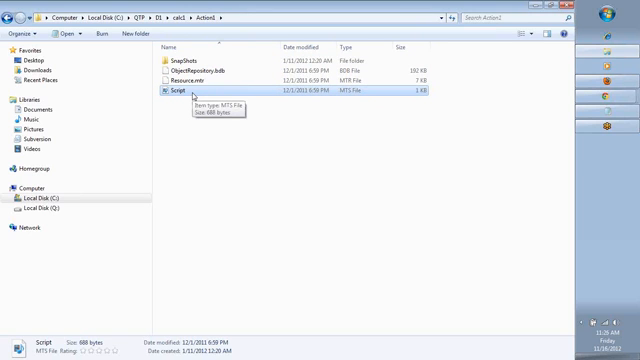
right_click(184, 94)
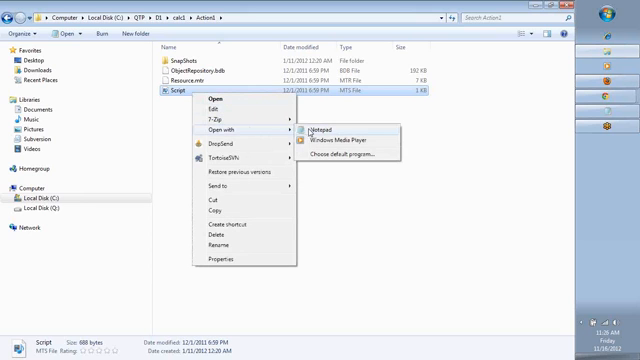
click(322, 128)
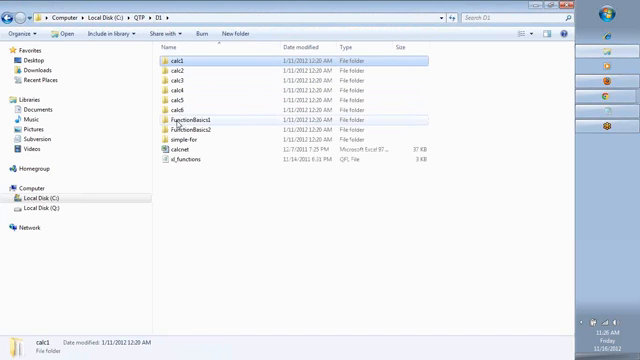
View the FunctionBasics test's Action1 Script in Notepad to read its VBScript functions
double_click(184, 130)
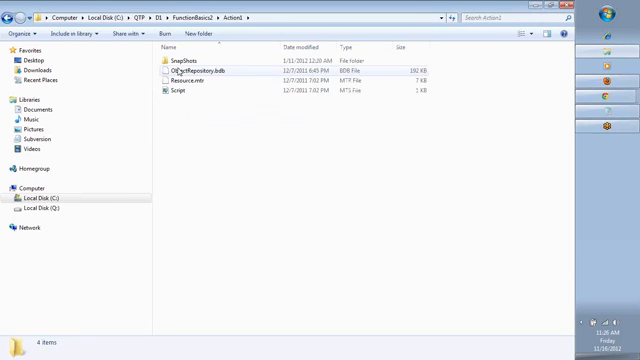
double_click(176, 96)
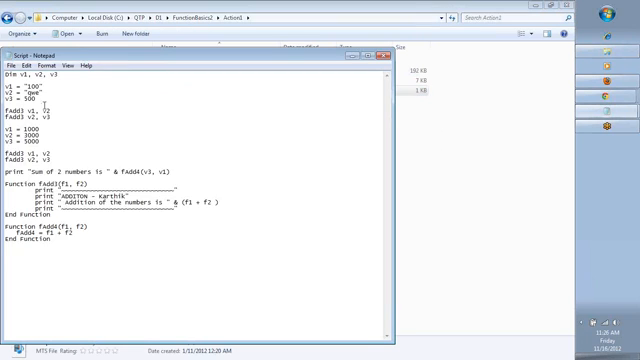